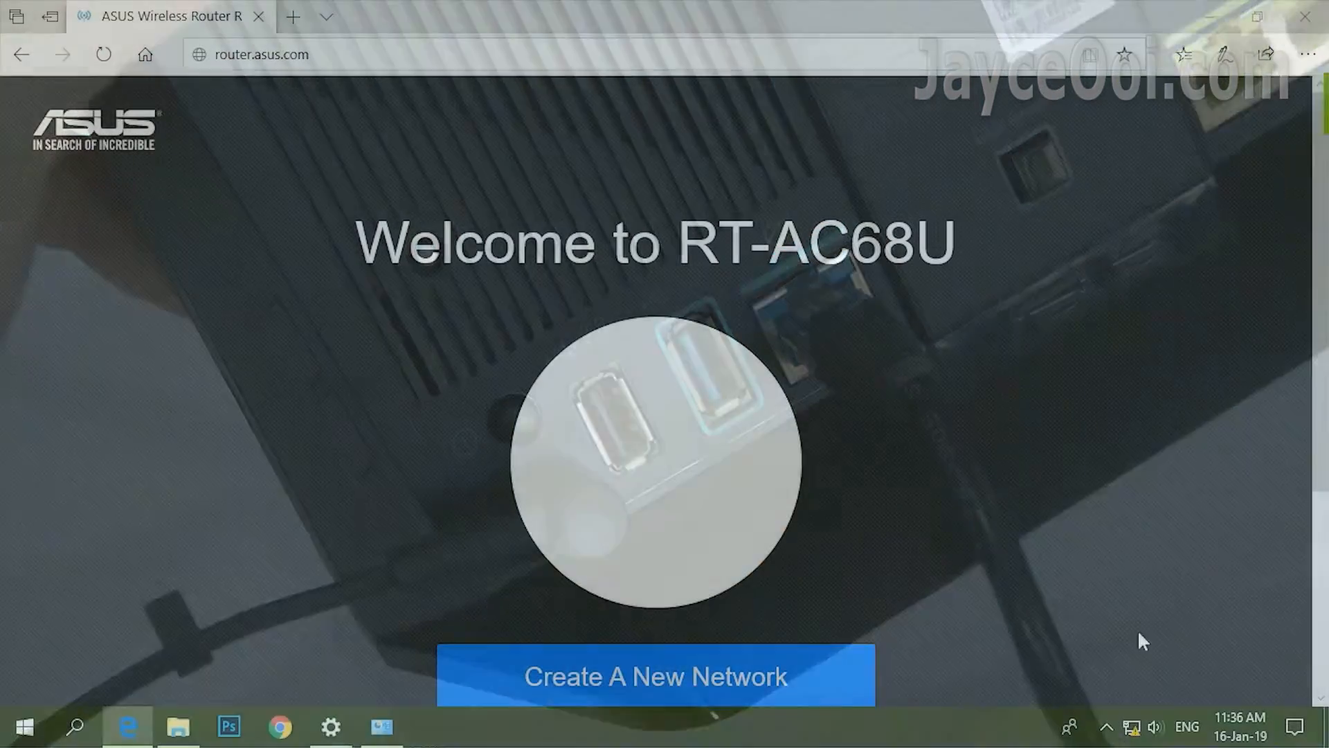
Step: Load the router.asus.com QIS wizard welcome page for the RT-AC68U in Edge
left_click(263, 54)
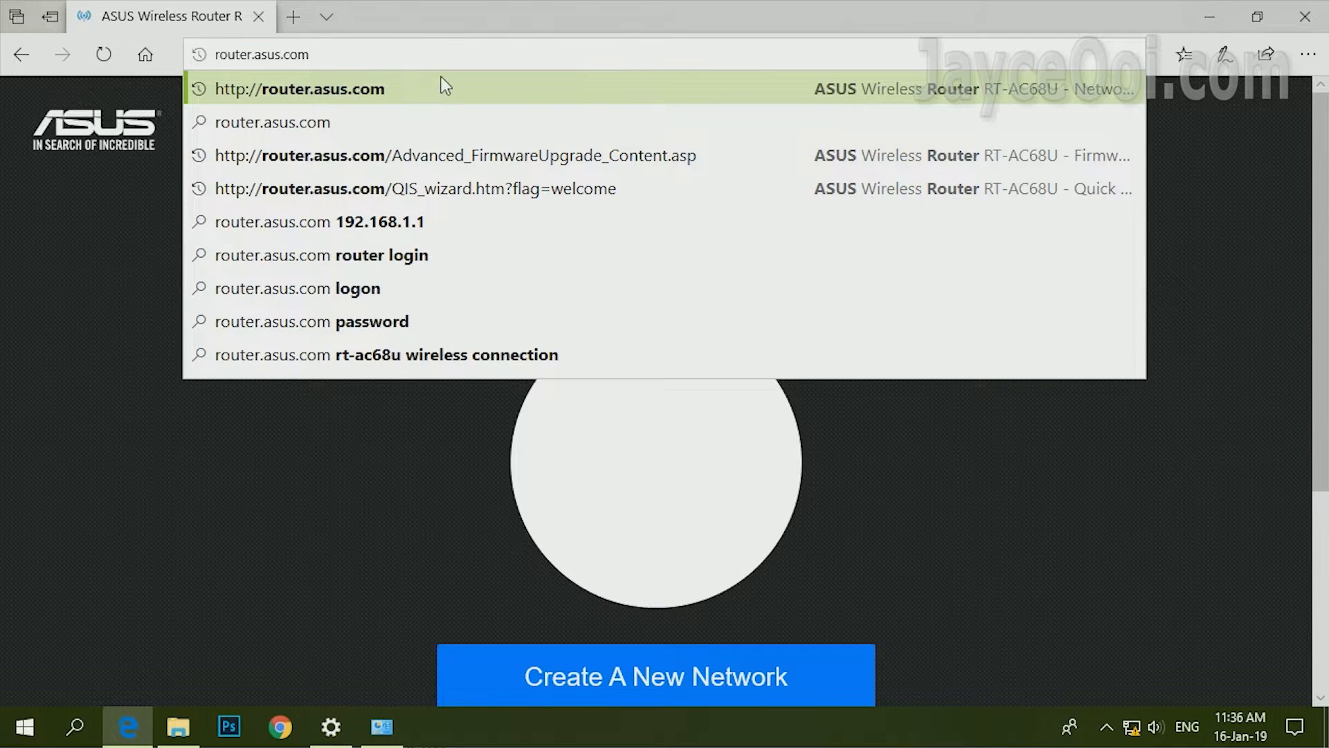
left_click(261, 54)
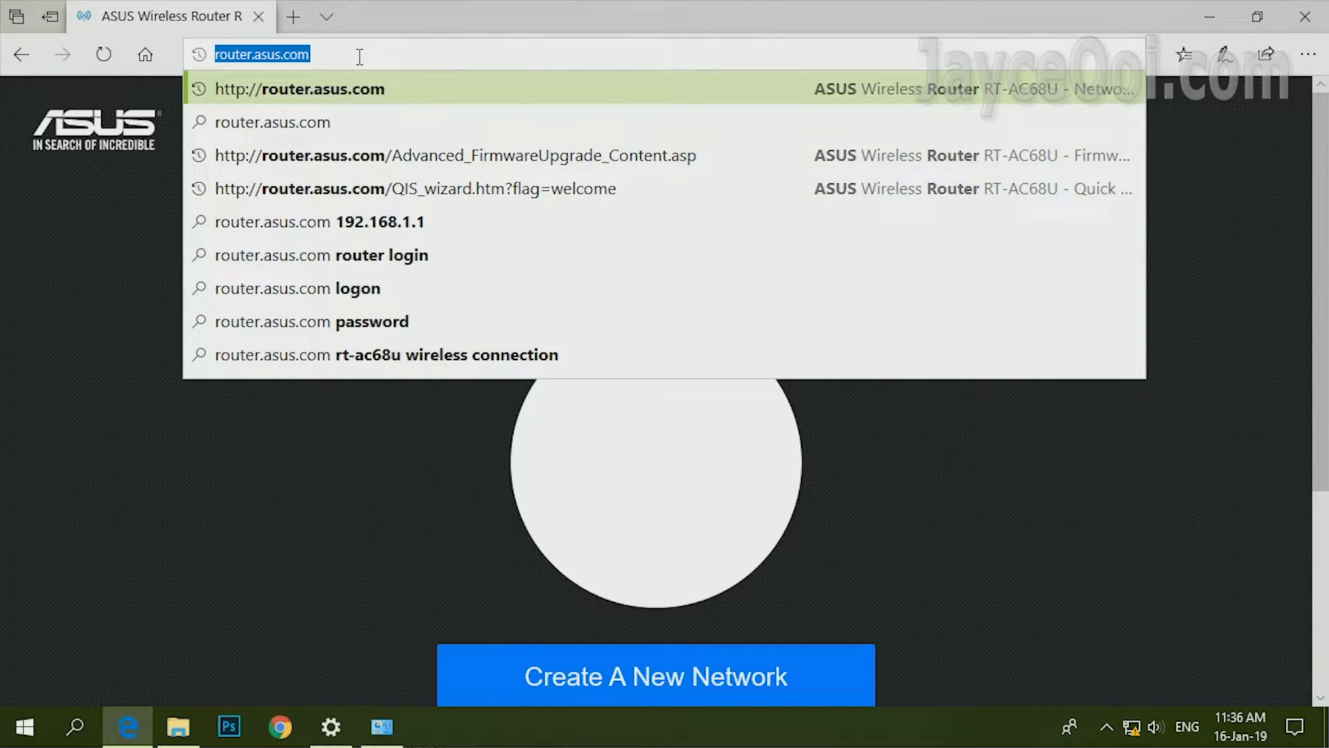
left_click(414, 188)
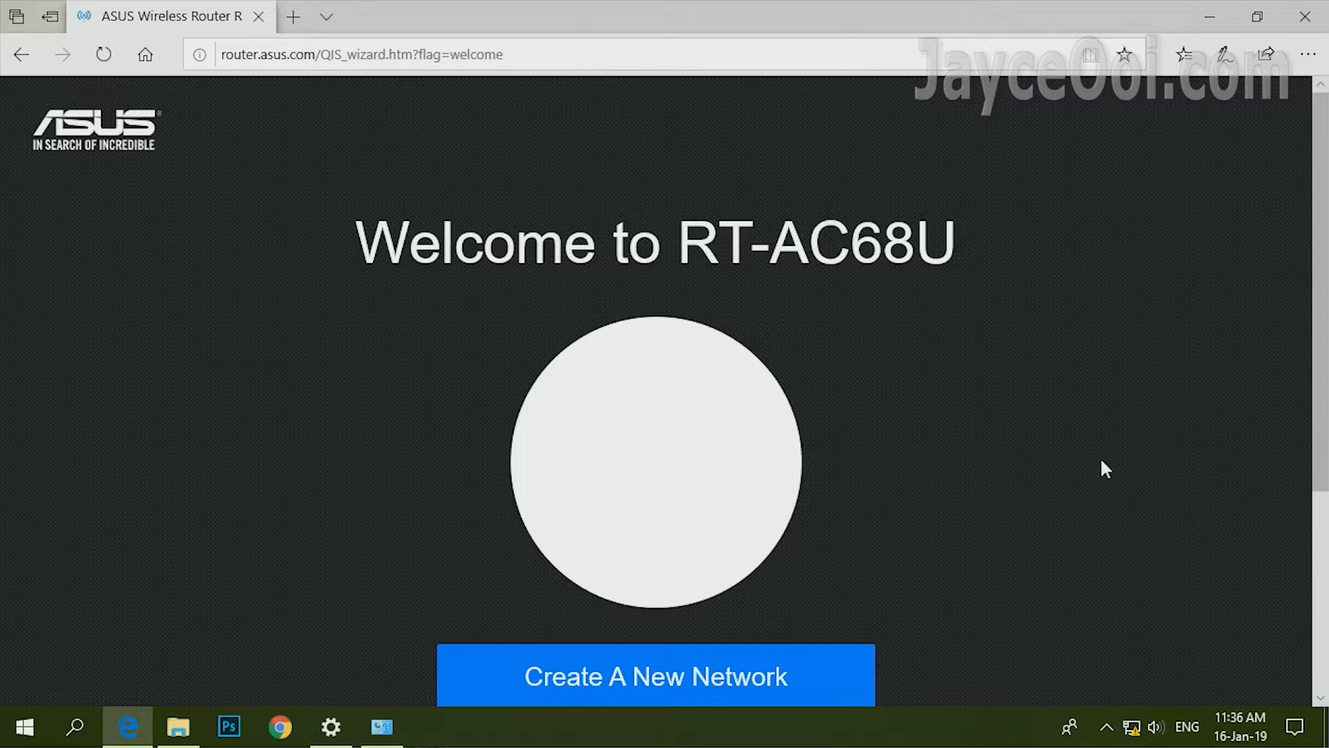
Step: Go full screen and choose Create A New Network to reach the connection type choice
key("F11")
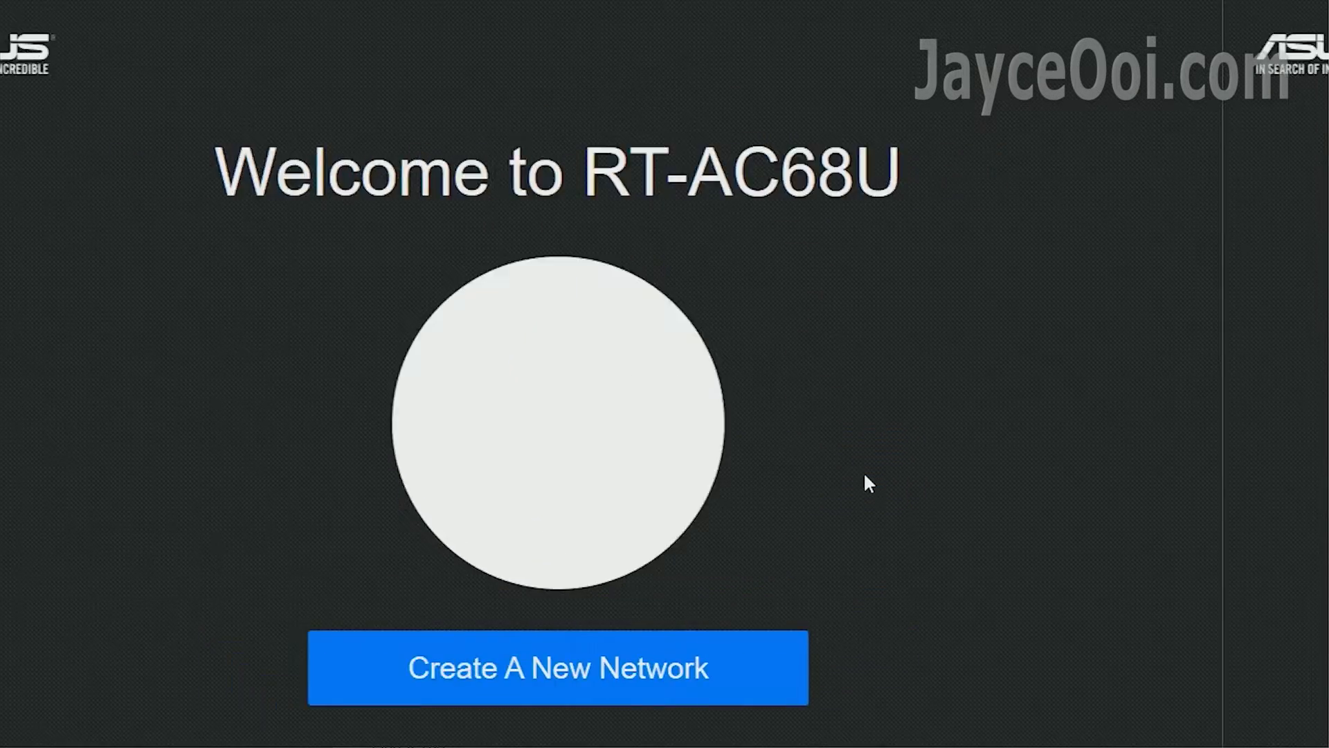
left_click(558, 667)
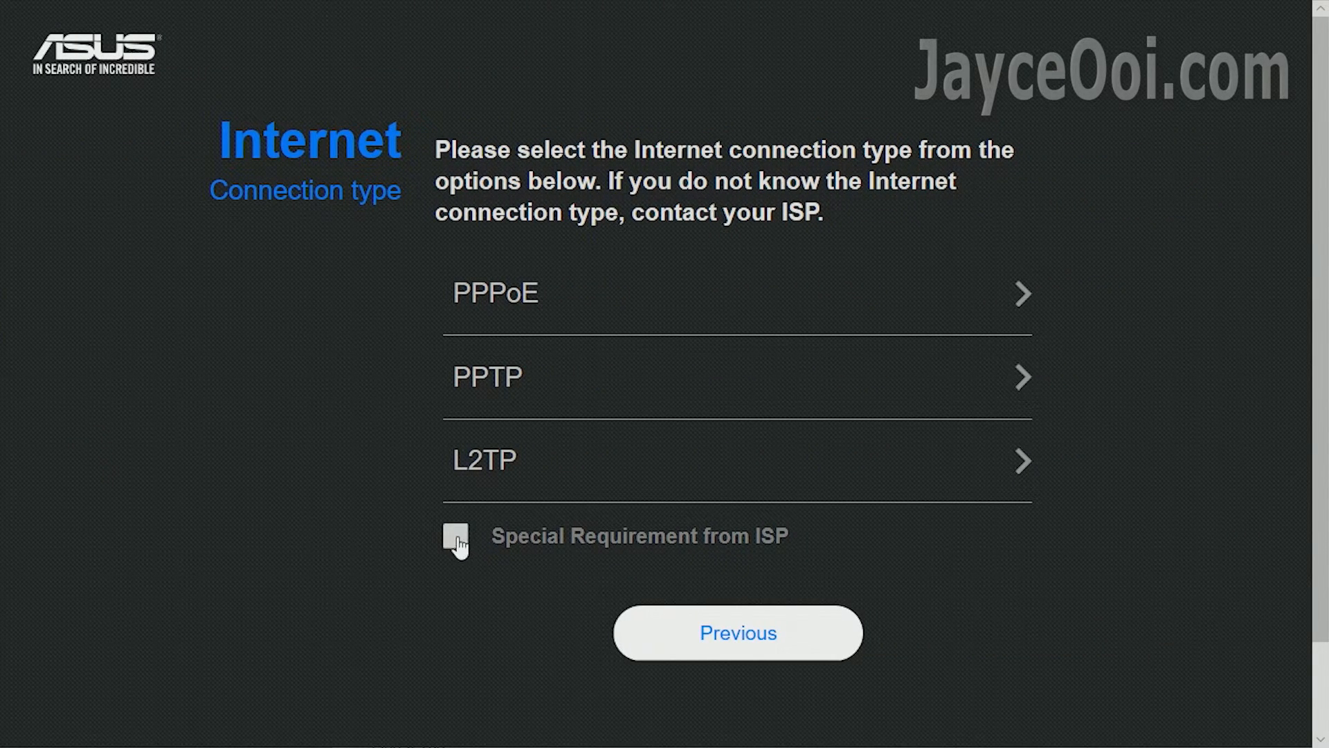
Step: Flag Special Requirement from ISP, choose PPPoE, and enter username 'YourUser' with its password shown
left_click(456, 536)
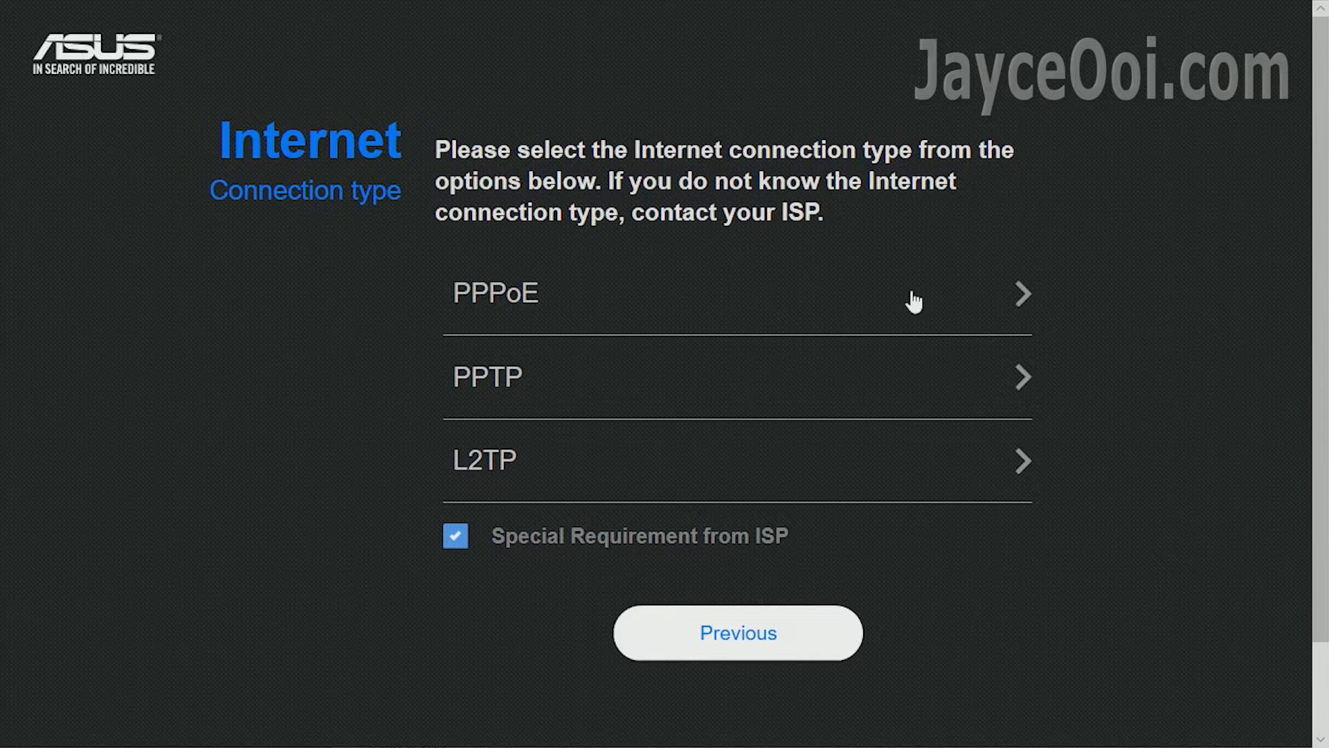
left_click(738, 294)
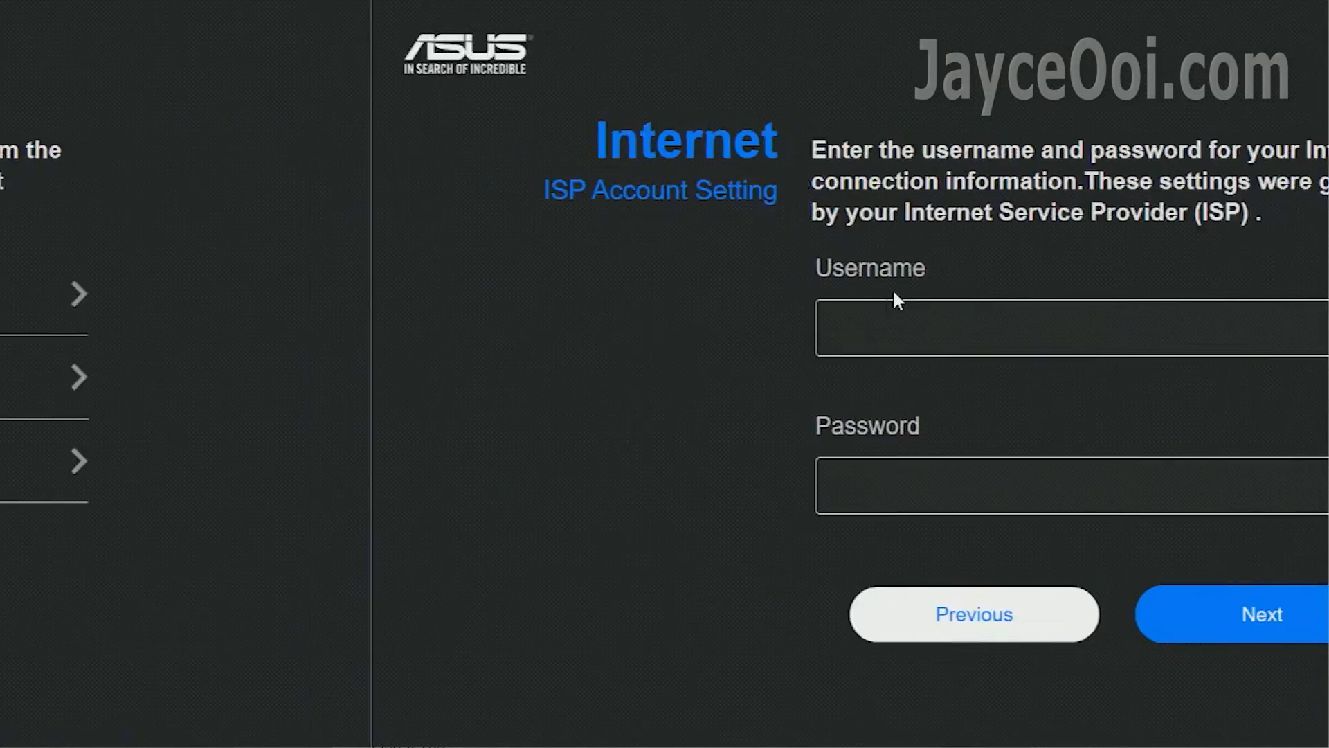
type("YourUsername")
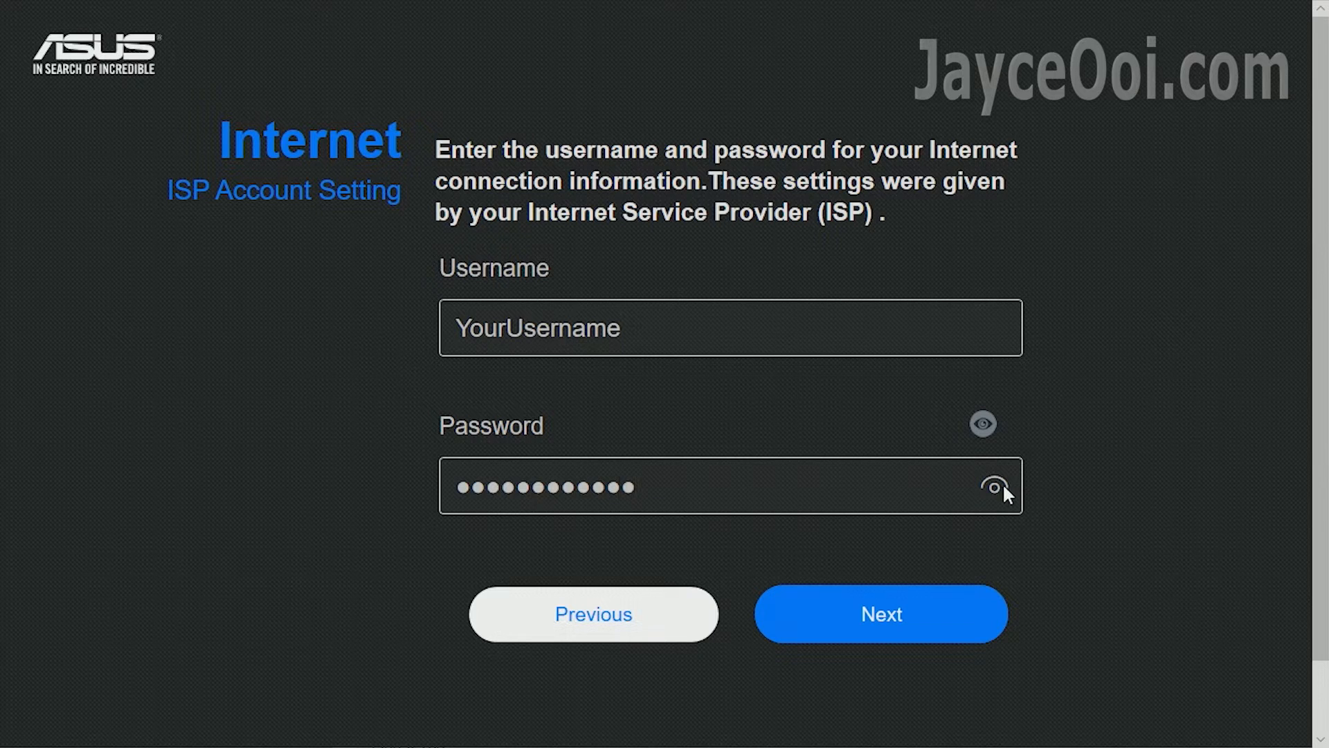
left_click(994, 486)
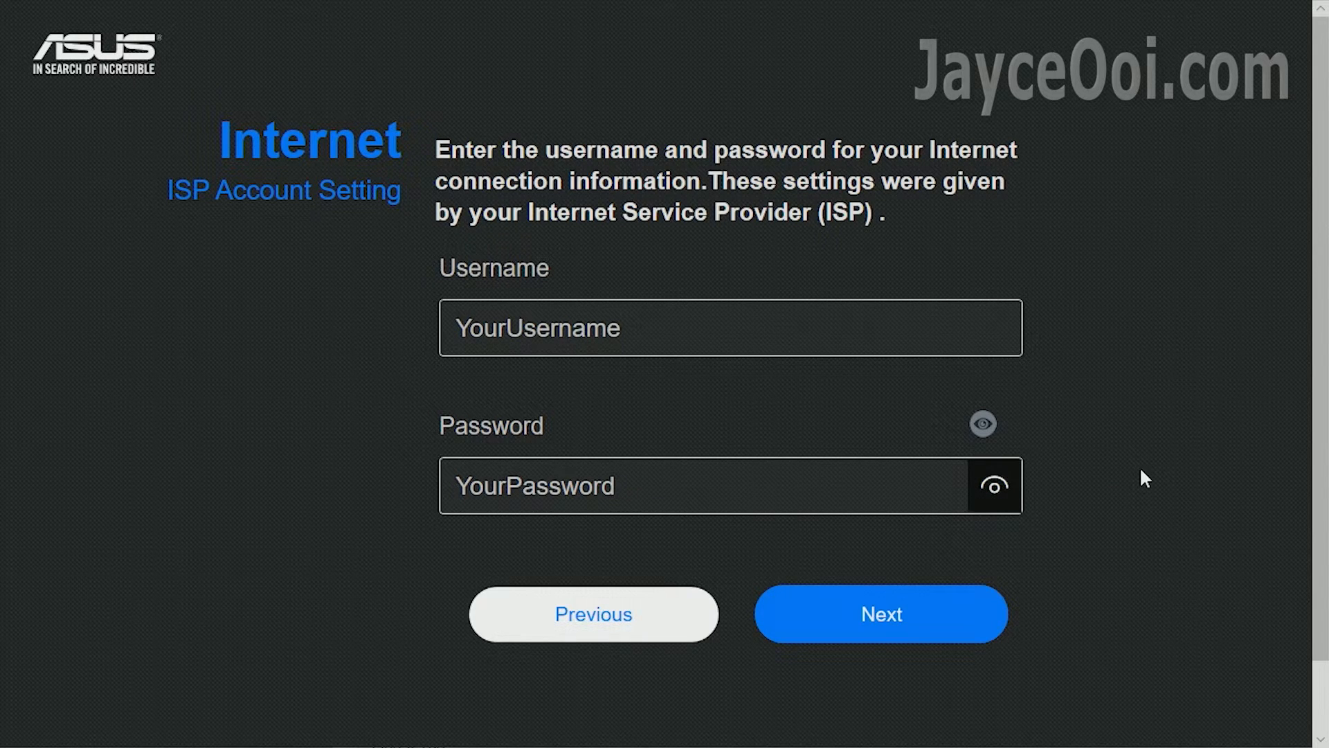
Step: Submit the ISP account and apply the Unifi-Home ISP profile with IPTV on LAN4
left_click(881, 613)
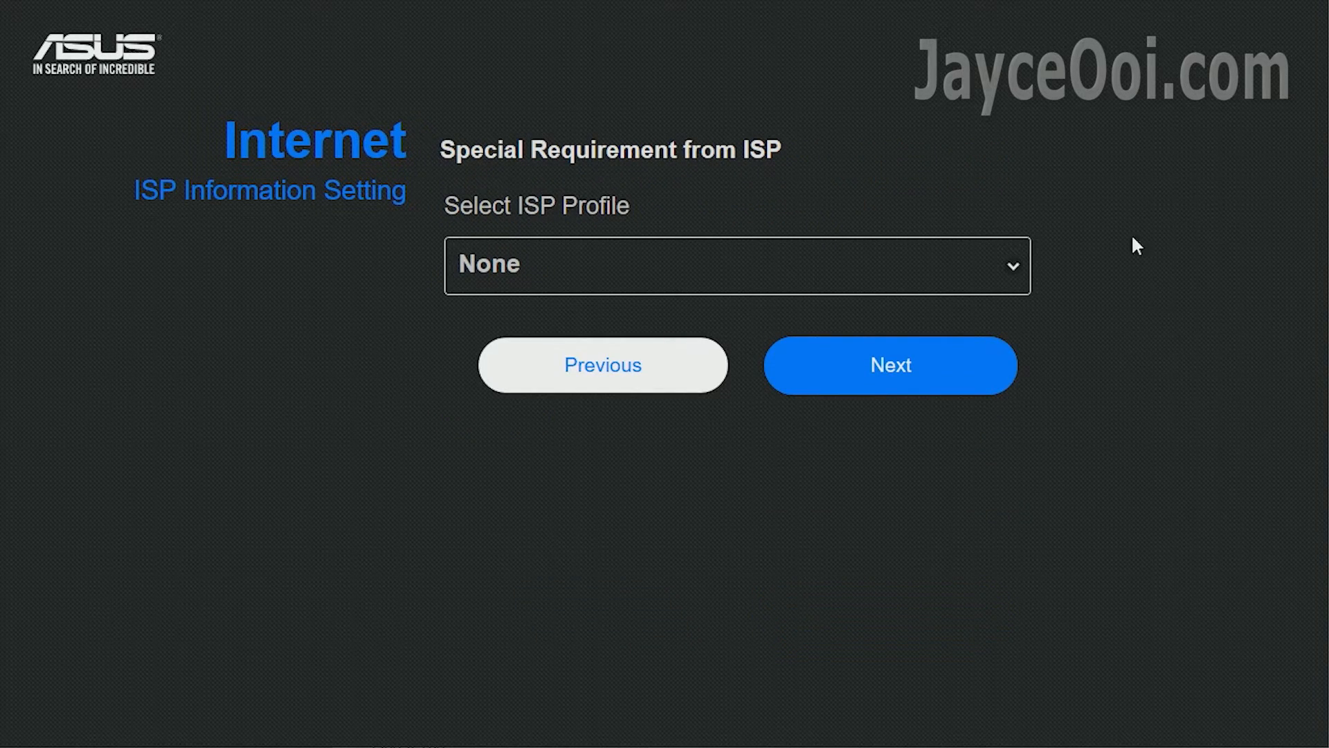
left_click(737, 265)
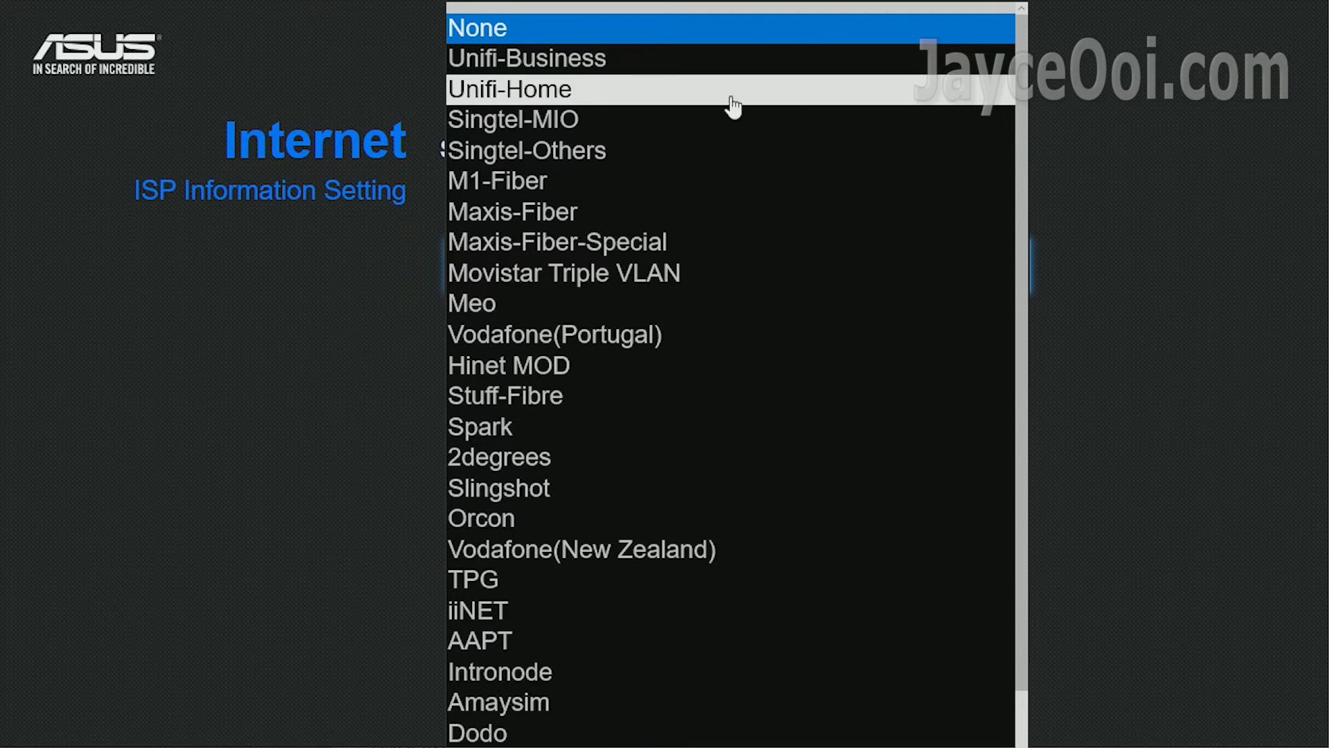
left_click(509, 88)
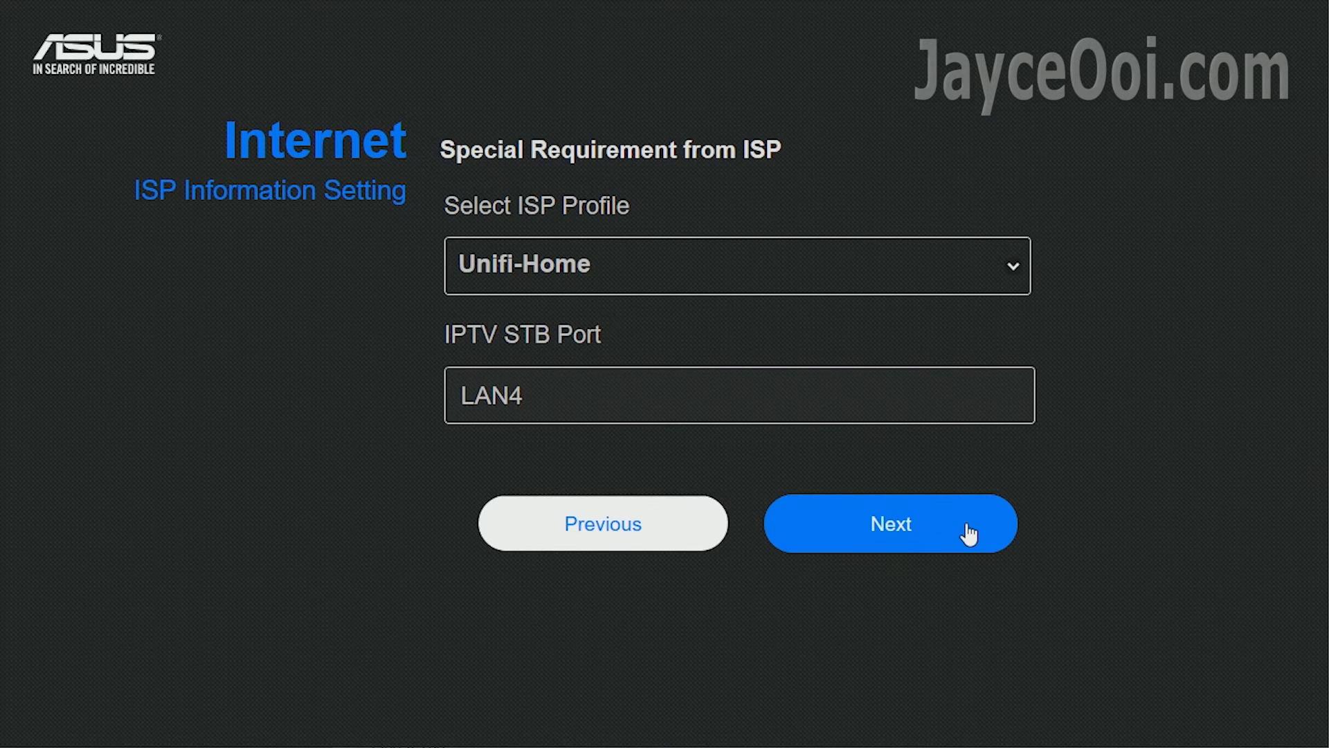
left_click(890, 524)
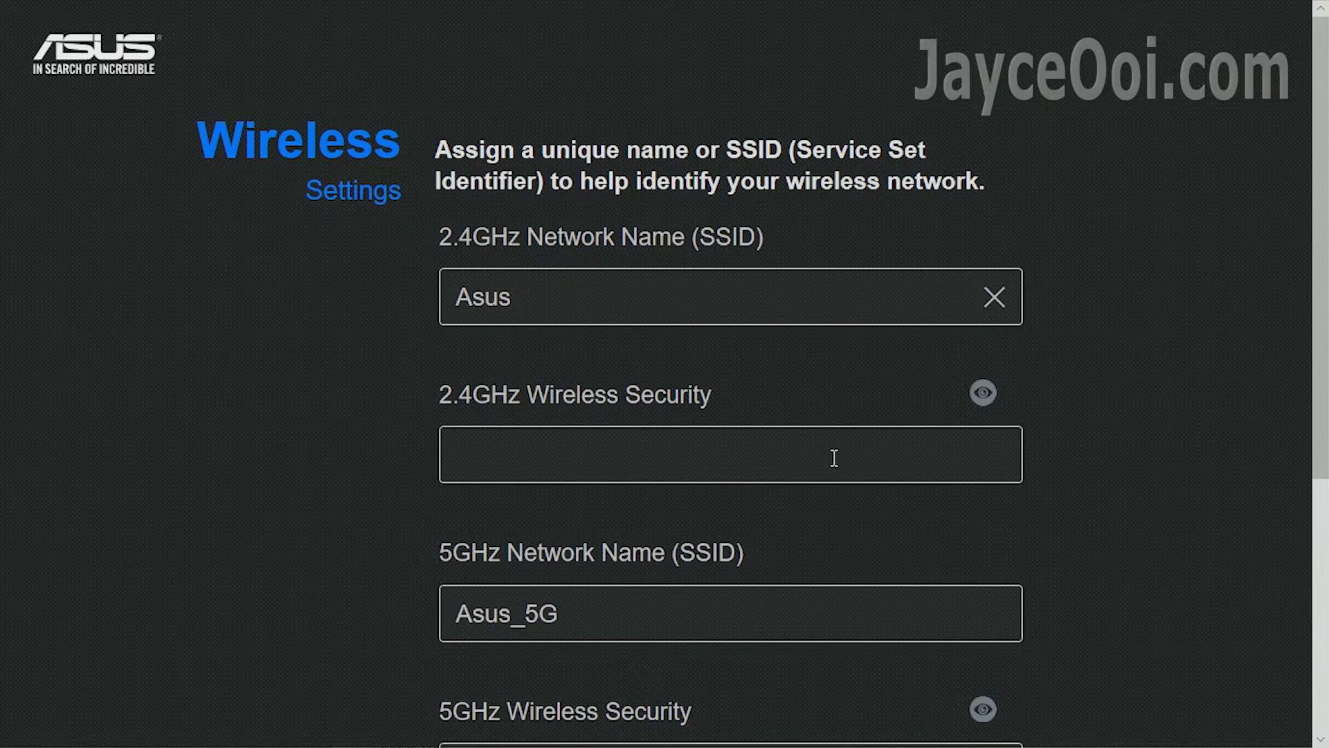
Step: Enter the 2.4GHz/5GHz security keys and new router login password, then submit the setup
type("•")
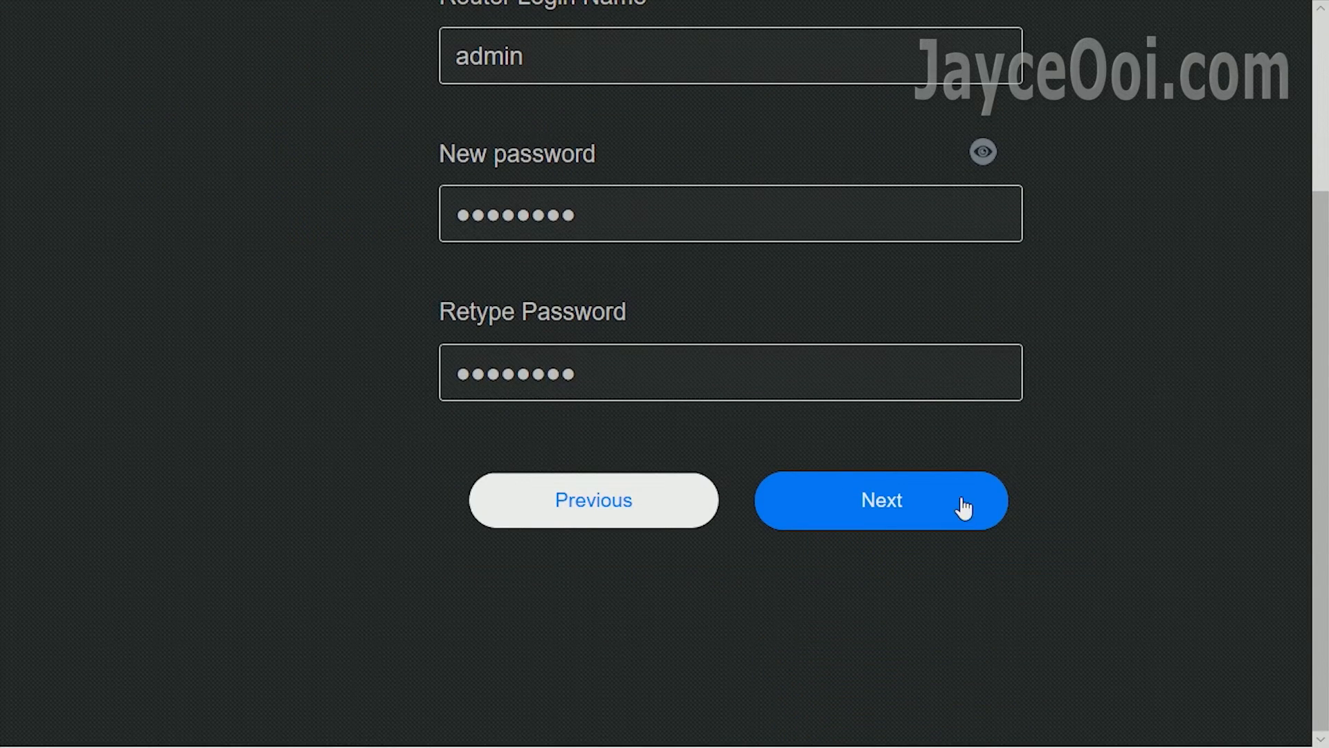
left_click(881, 500)
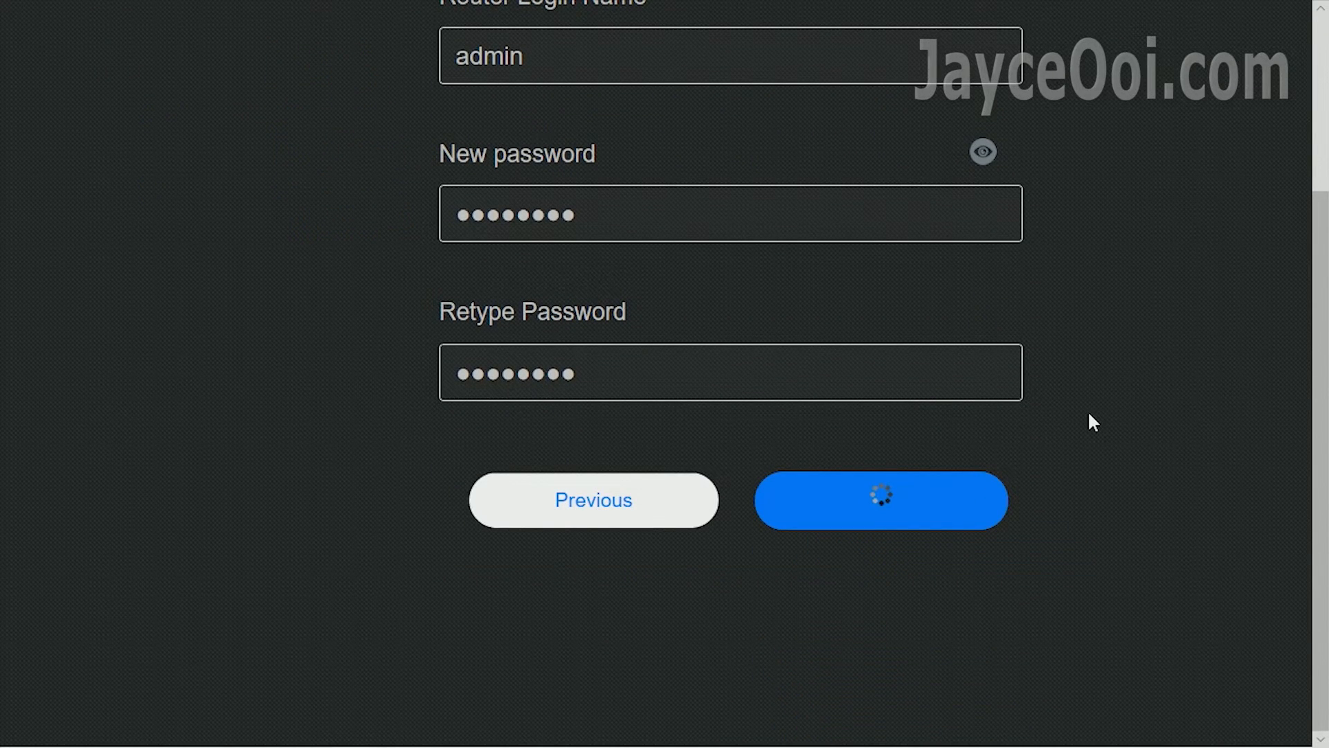
left_click(881, 500)
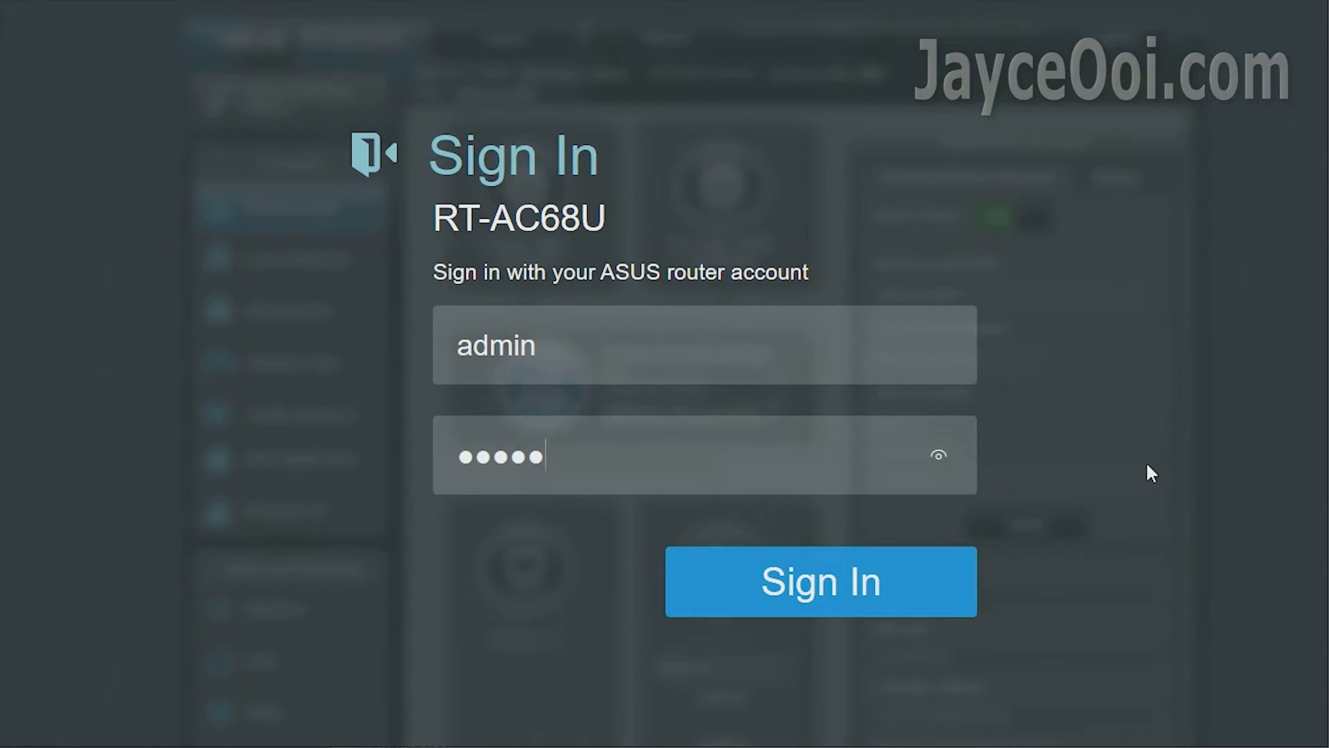
Step: Sign in as admin to reach the Network Map showing Internet status Connected
left_click(819, 582)
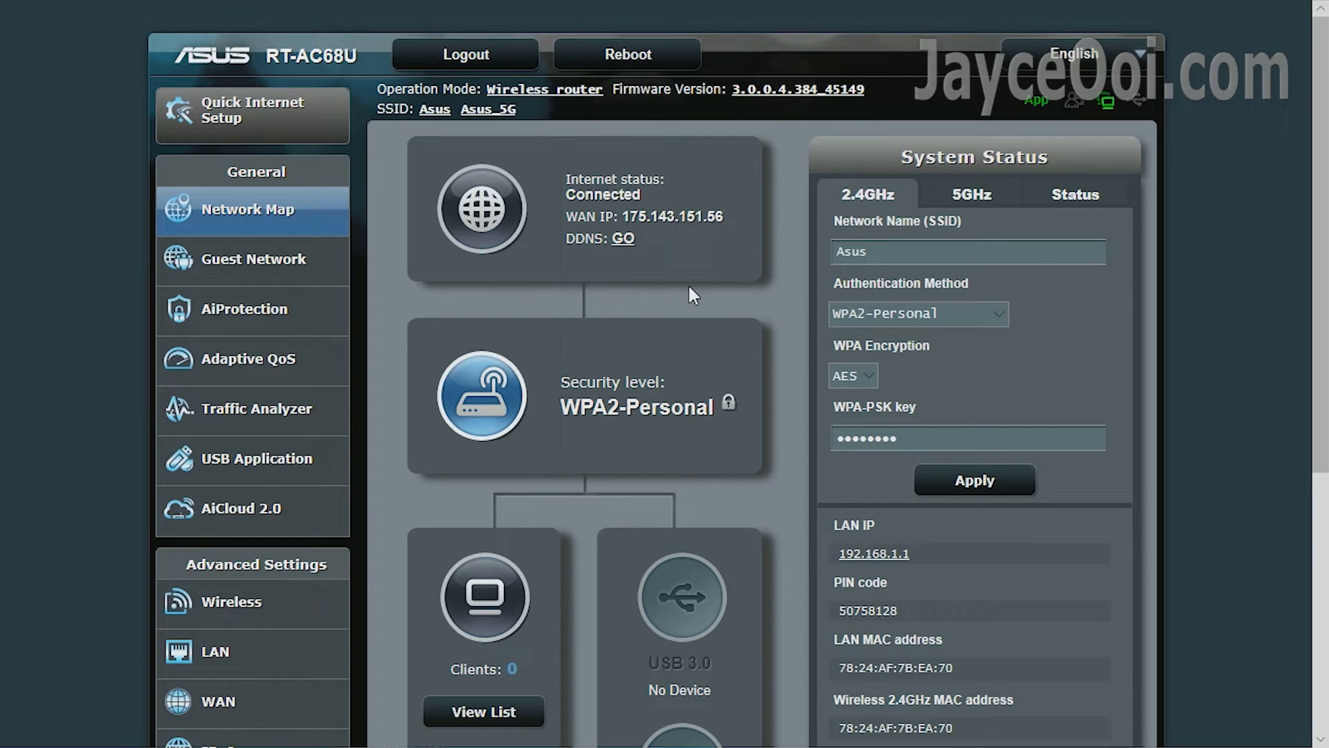